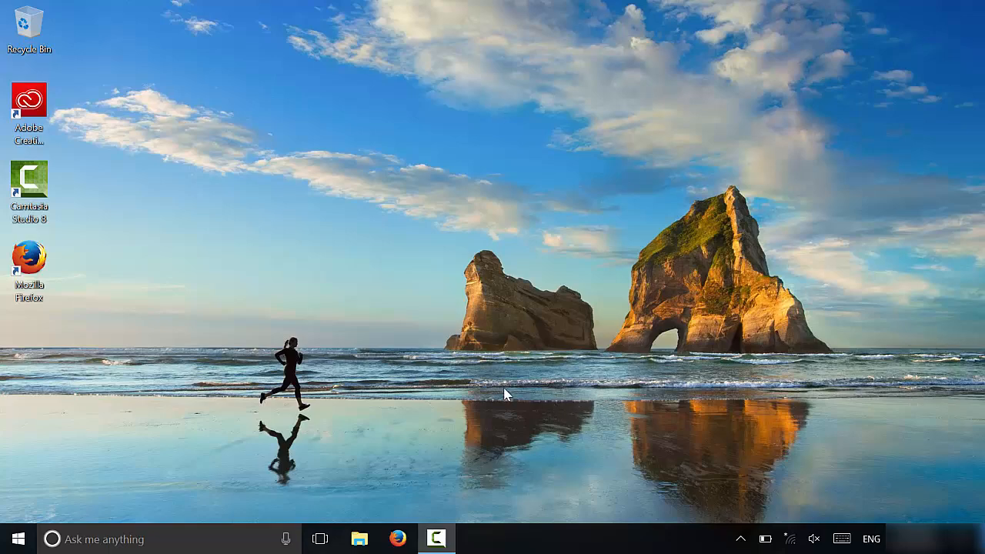
mouse_move(520, 408)
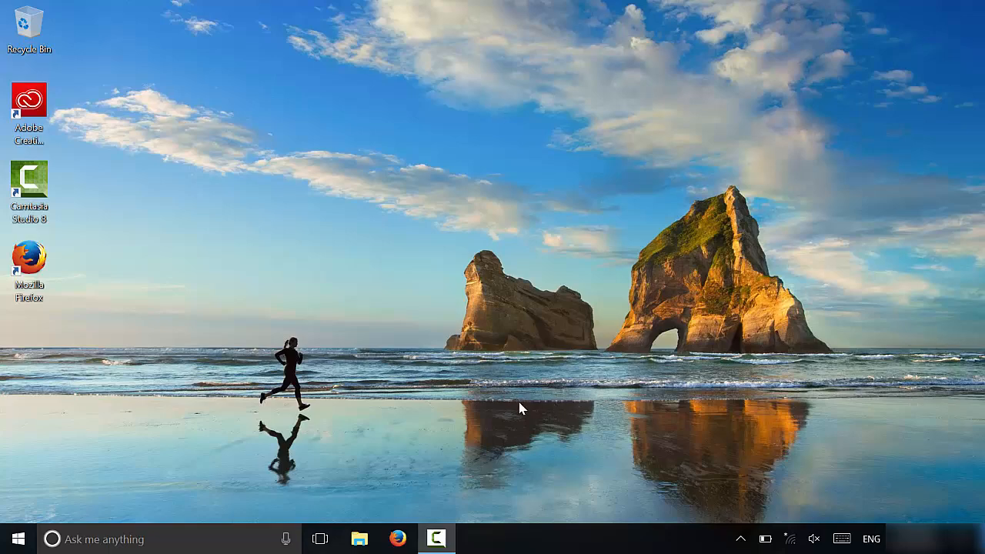
mouse_move(492, 428)
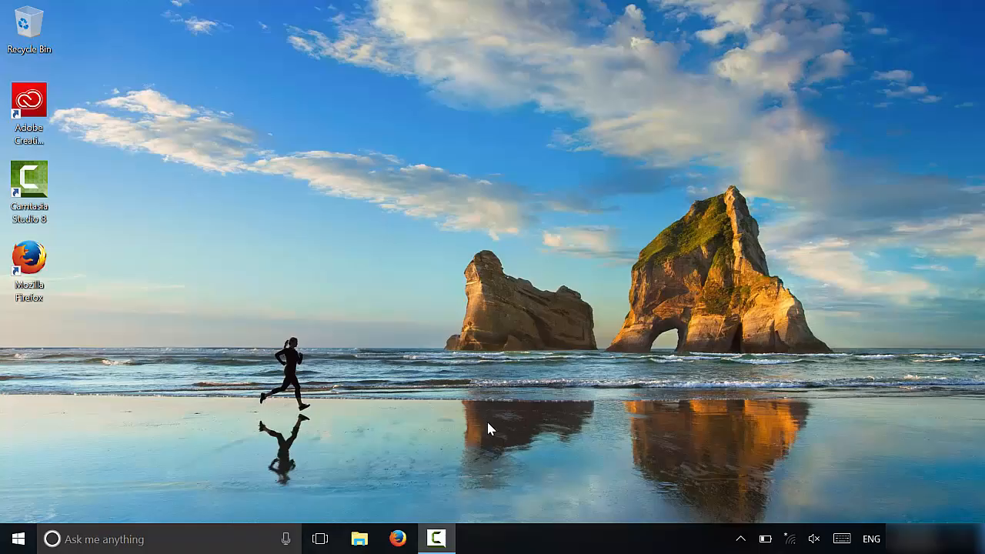
mouse_move(514, 449)
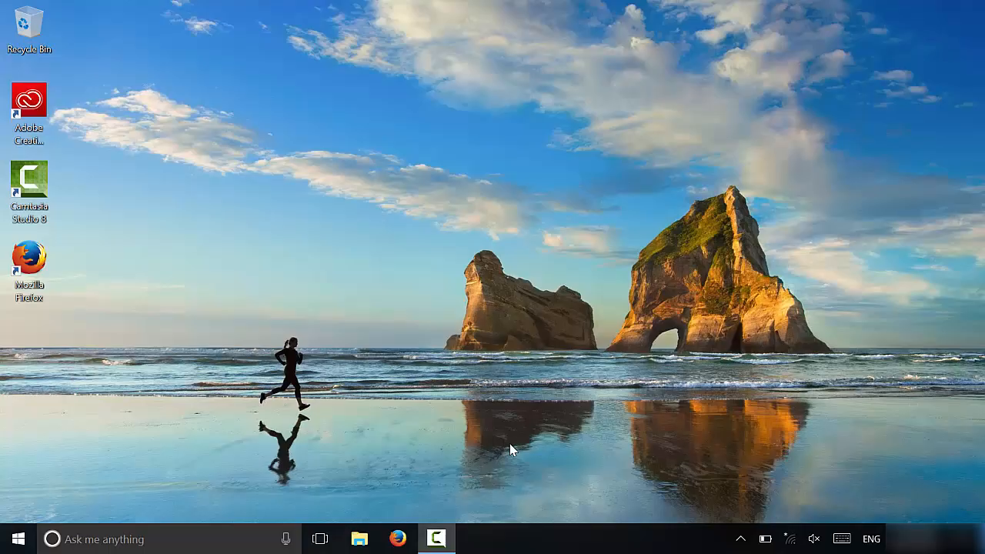
mouse_move(465, 423)
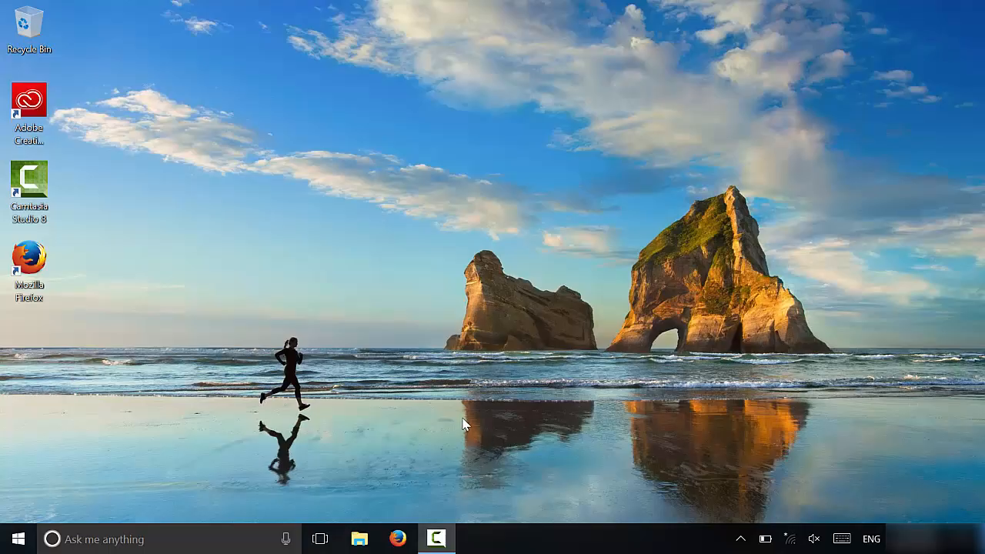
mouse_move(539, 471)
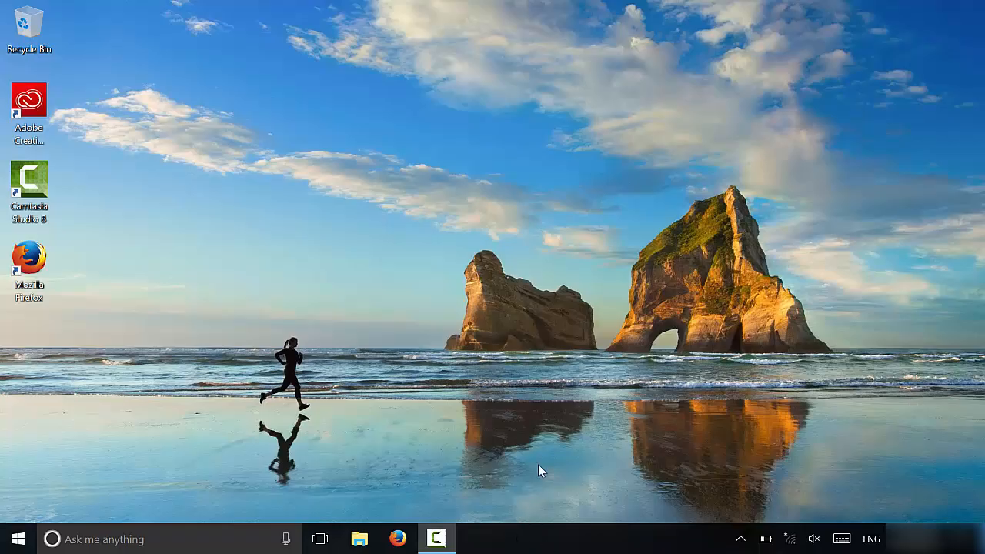
mouse_move(484, 535)
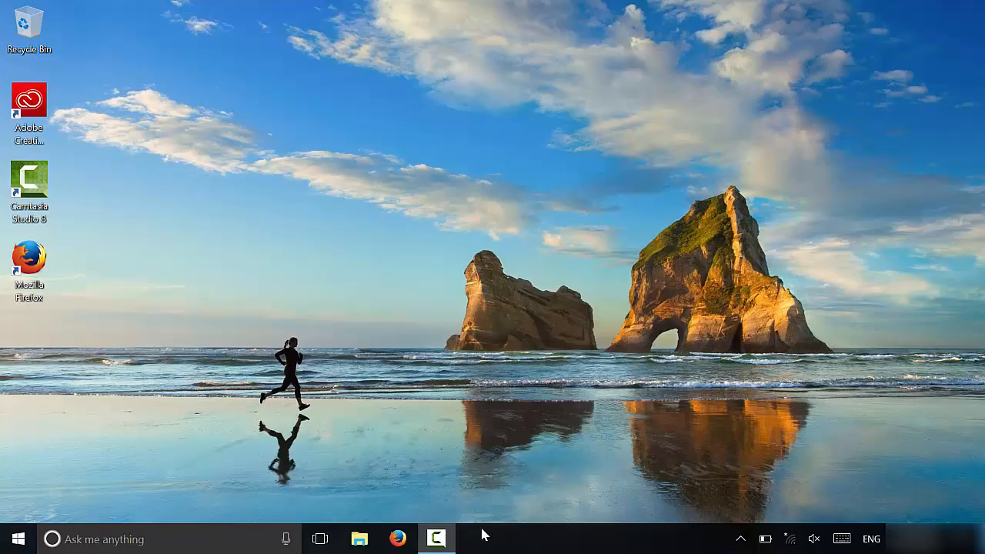
mouse_move(536, 490)
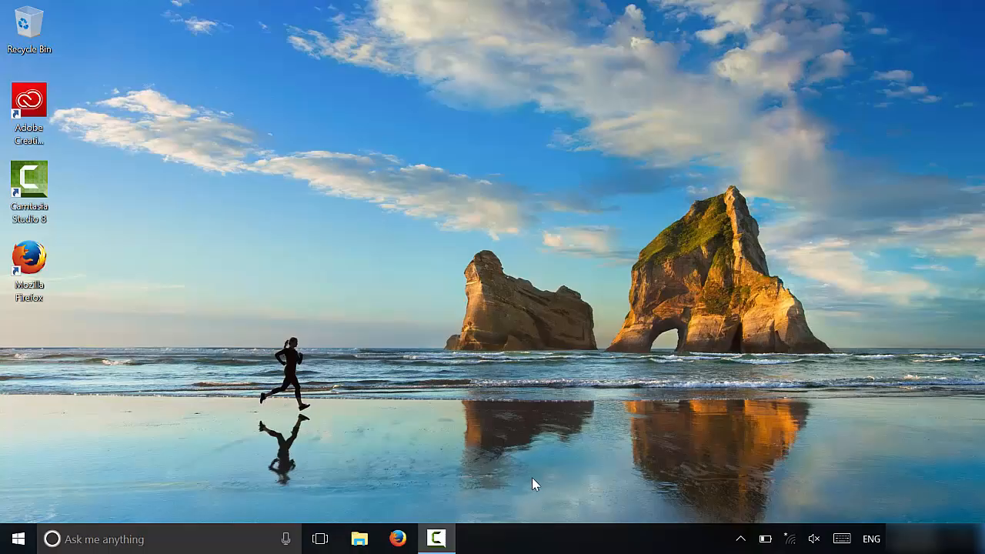
mouse_move(542, 499)
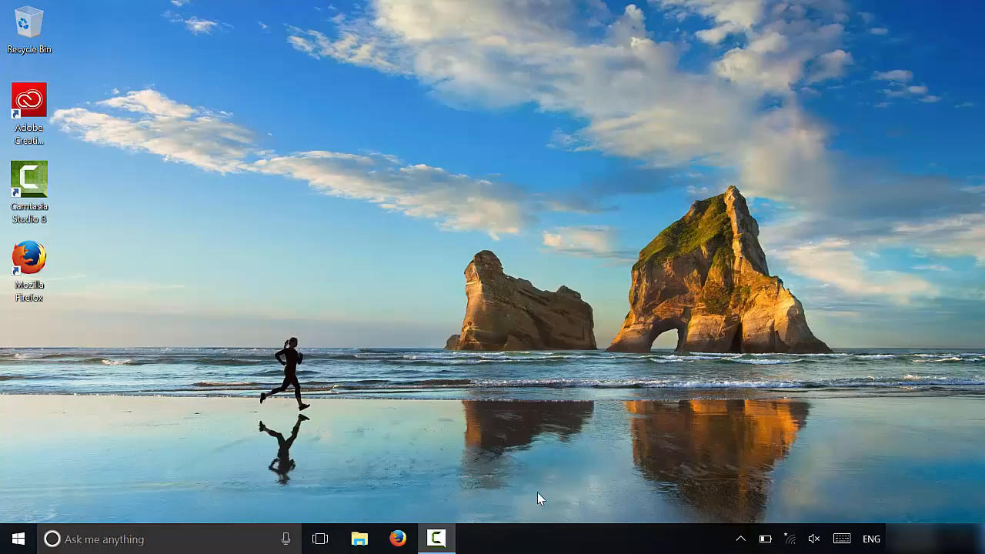
mouse_move(552, 540)
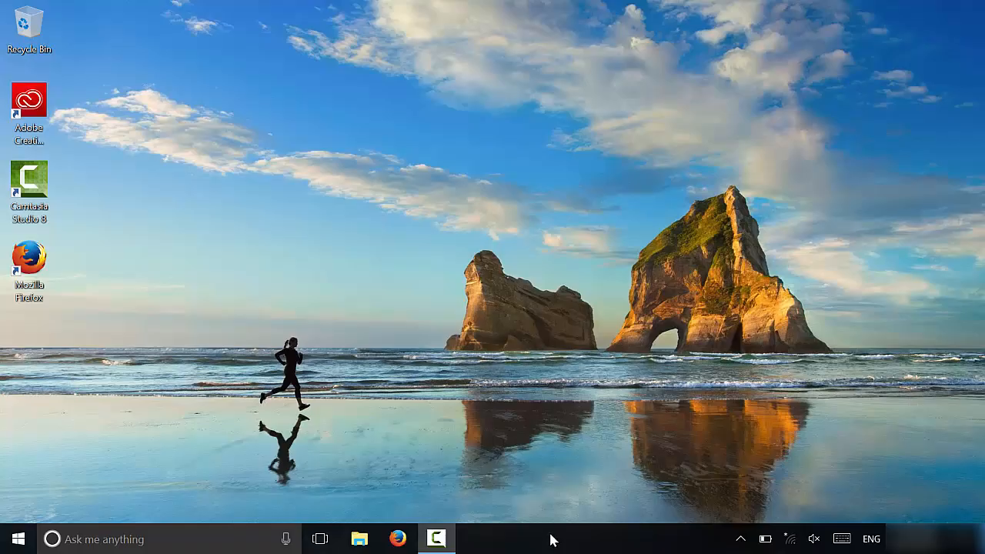
Step: Bring up the taskbar's context menu from an empty area of the taskbar
right_click(551, 539)
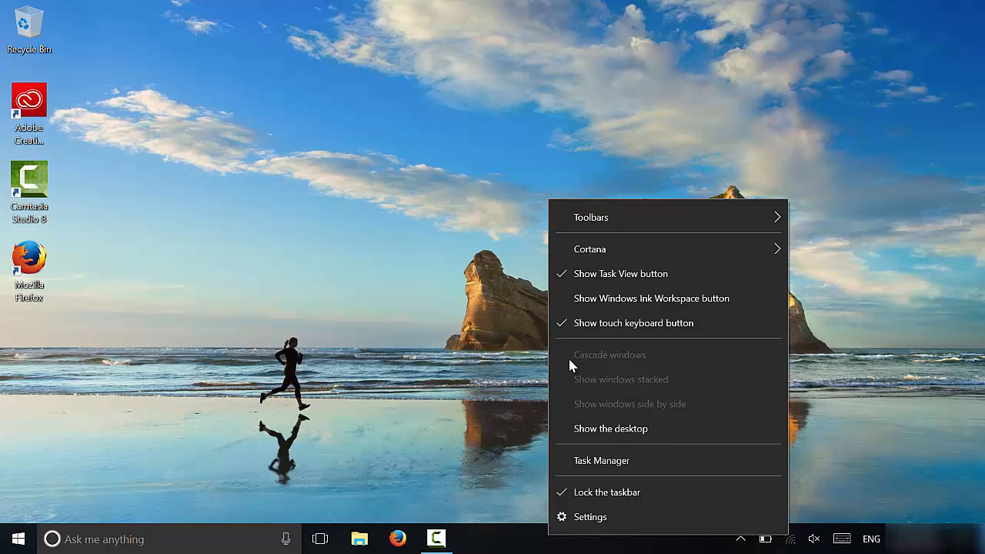
mouse_move(608, 496)
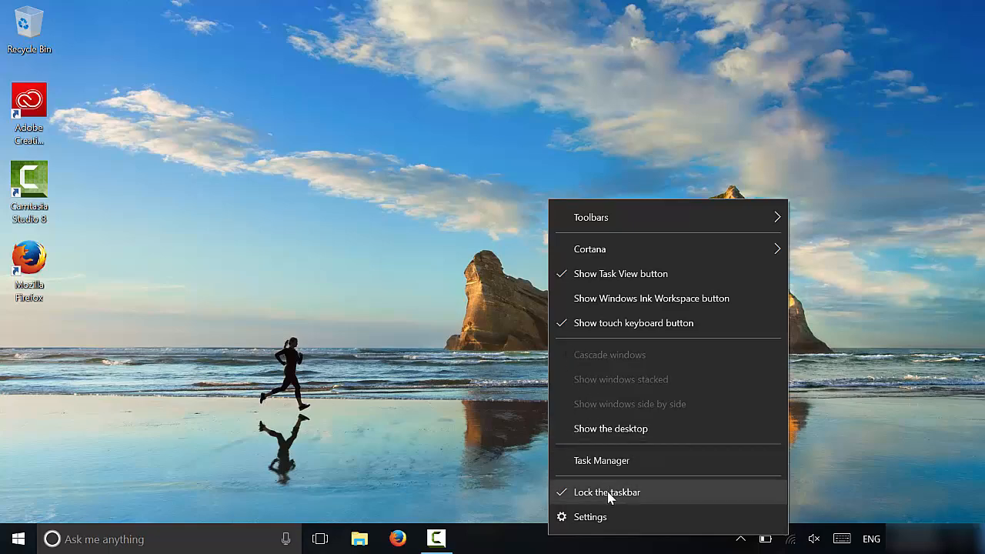
mouse_move(610, 518)
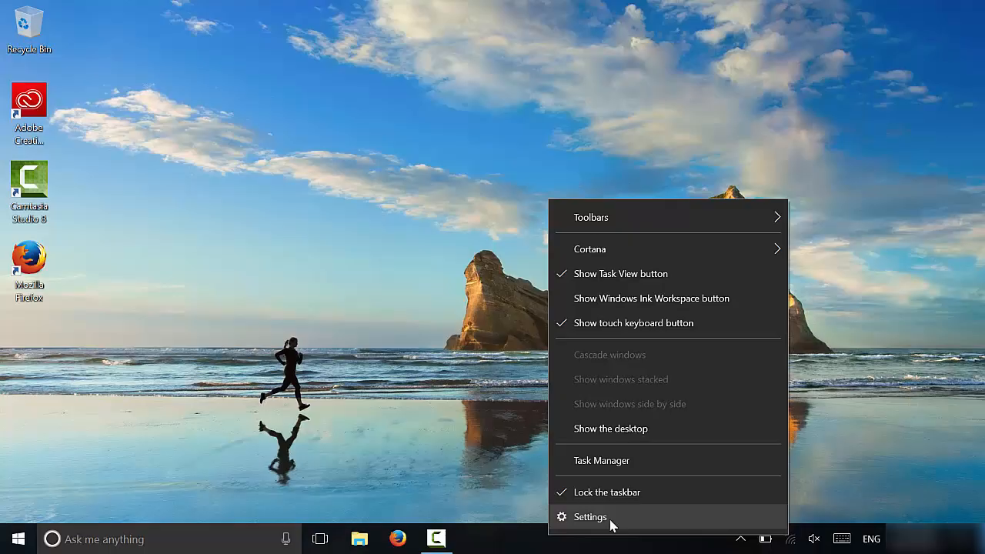
mouse_move(612, 525)
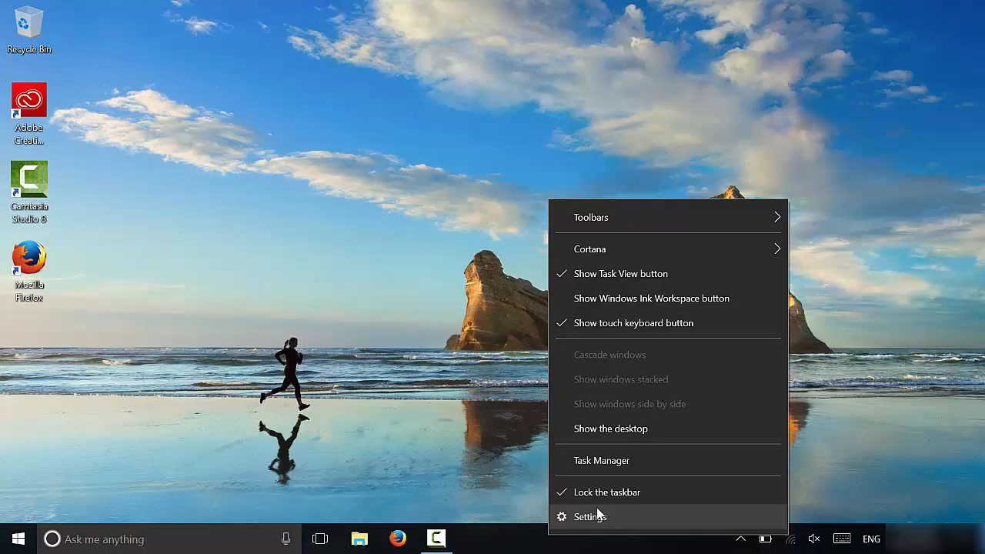
mouse_move(613, 526)
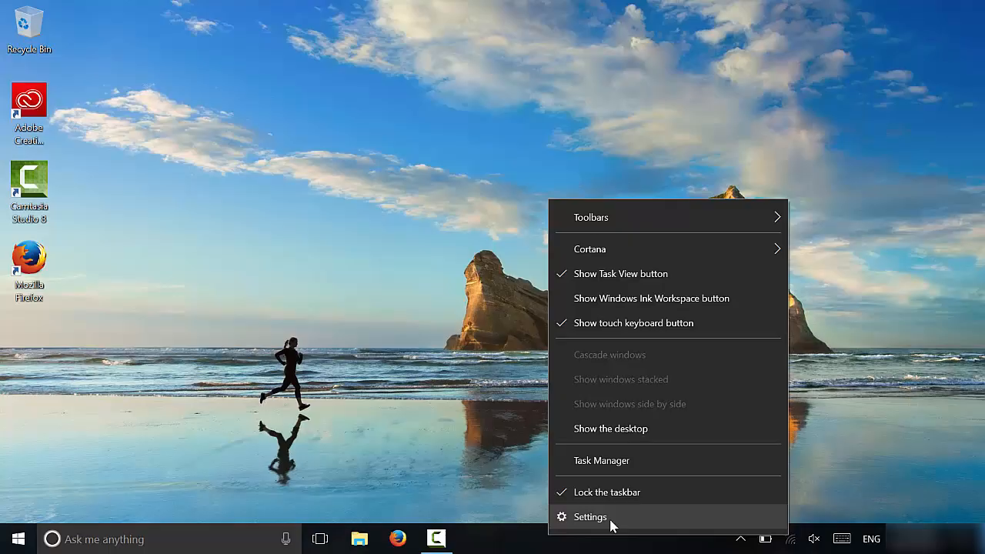
Step: Open the Taskbar settings page from the context menu's Settings entry
left_click(590, 518)
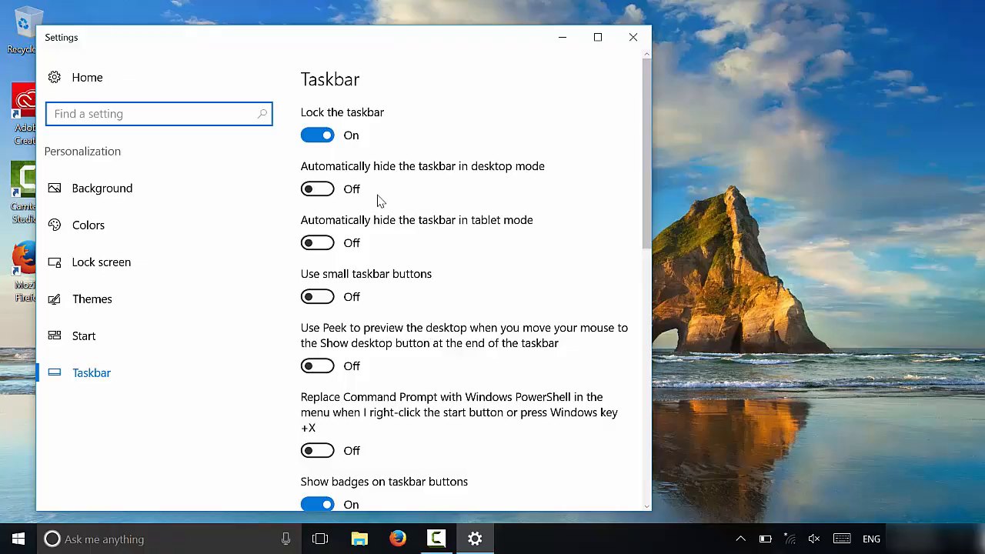
mouse_move(392, 280)
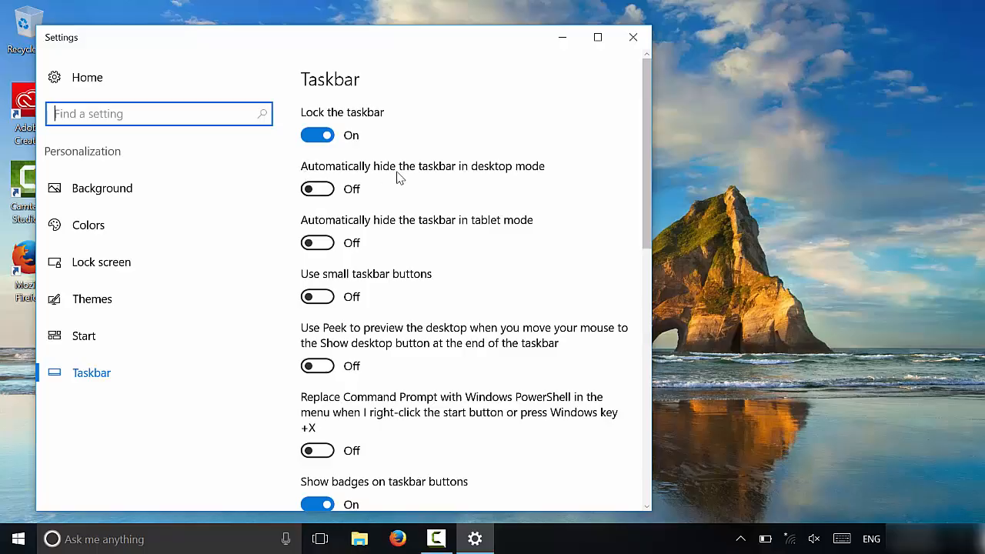
mouse_move(493, 180)
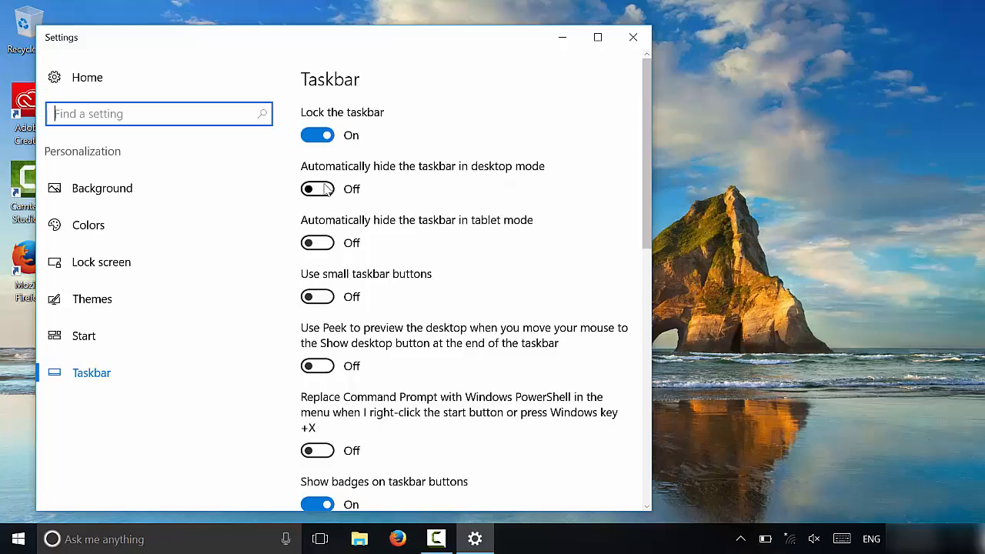
left_click(317, 189)
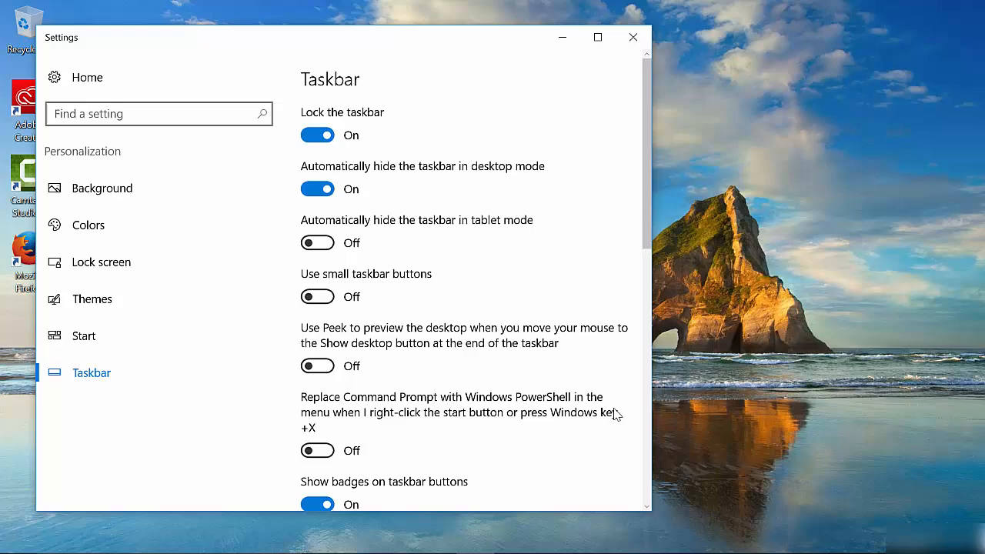
mouse_move(710, 479)
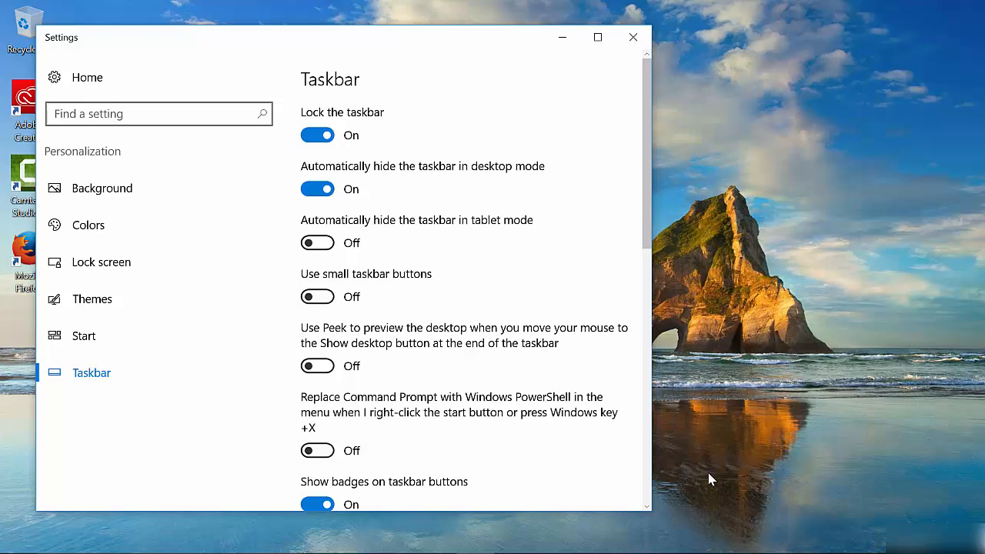
mouse_move(711, 531)
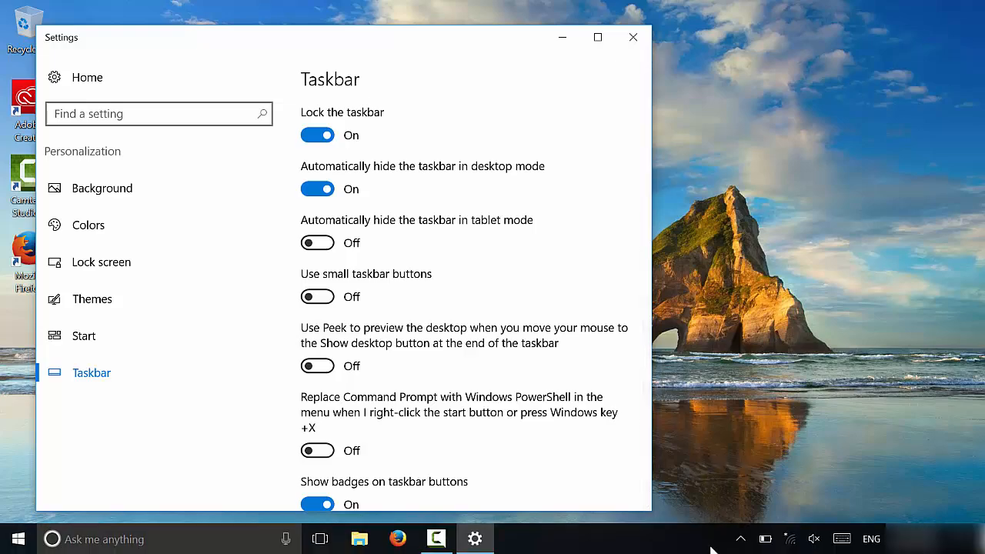
mouse_move(708, 453)
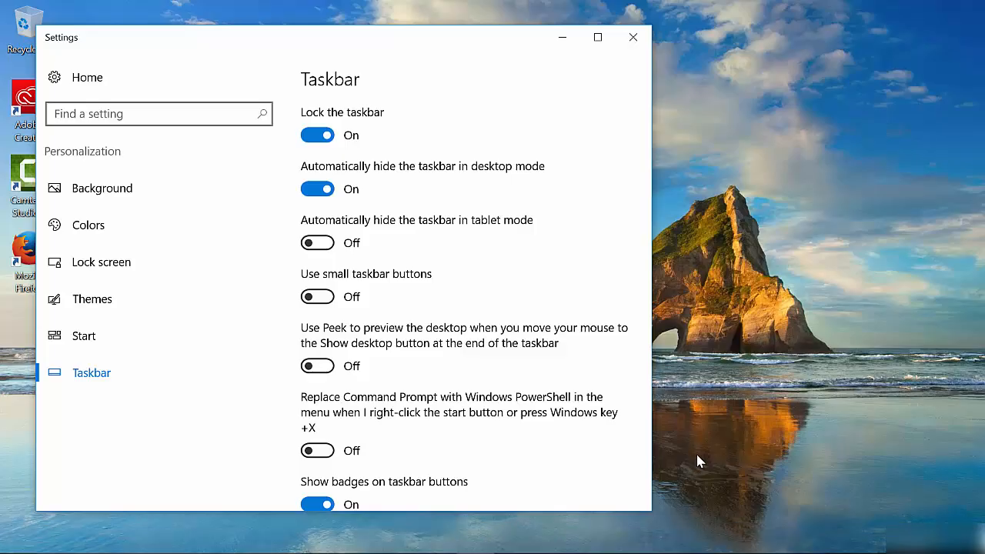
mouse_move(689, 506)
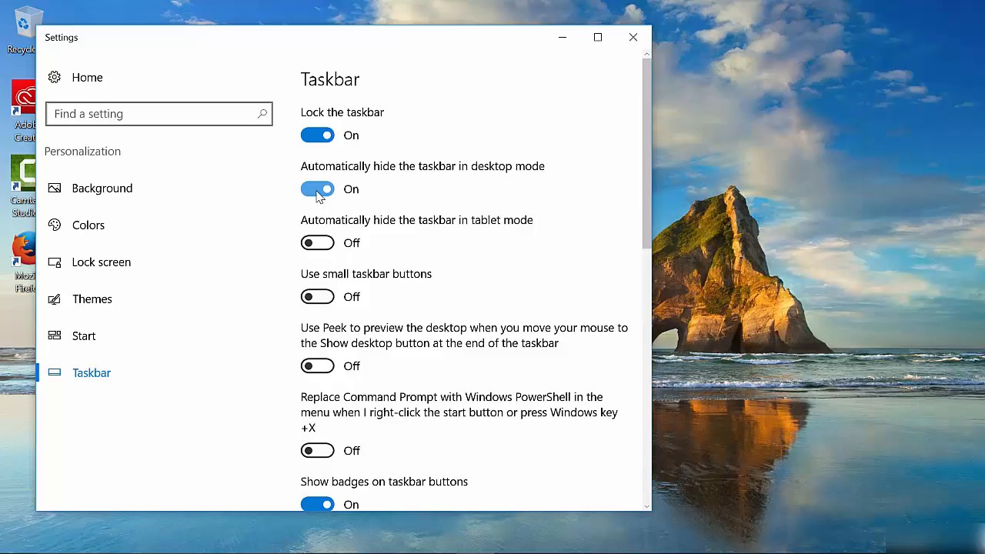
left_click(317, 189)
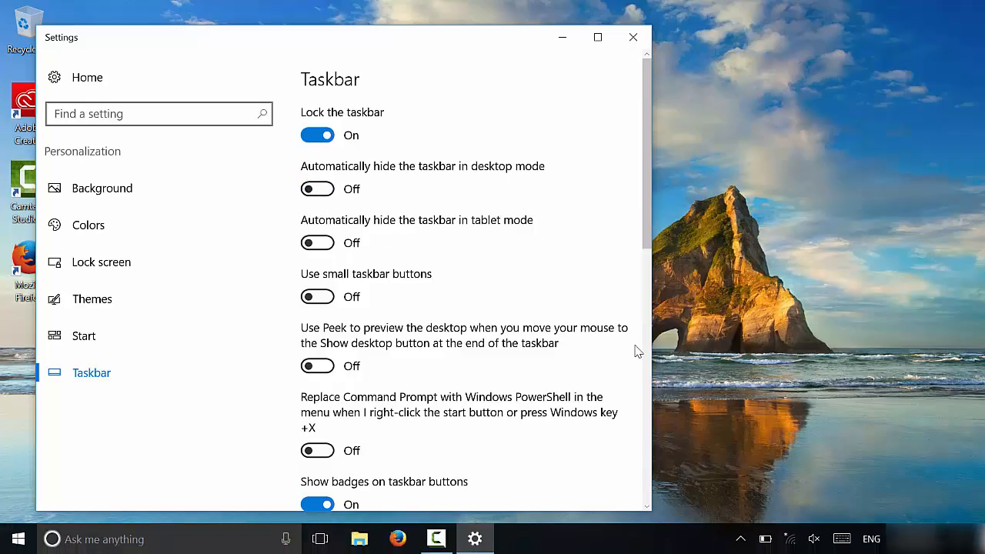
mouse_move(692, 494)
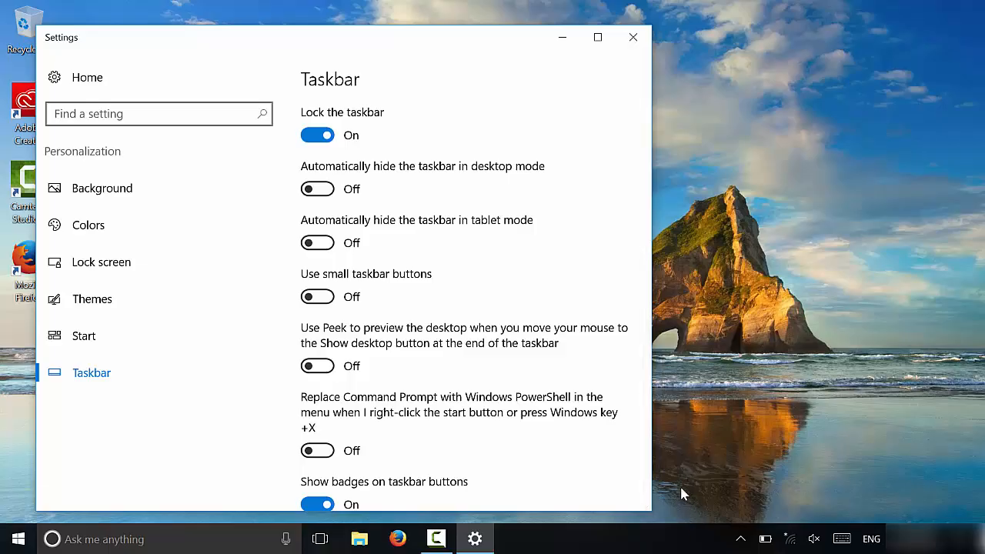
Step: Close the Settings window, returning to the desktop with the taskbar visible
left_click(633, 37)
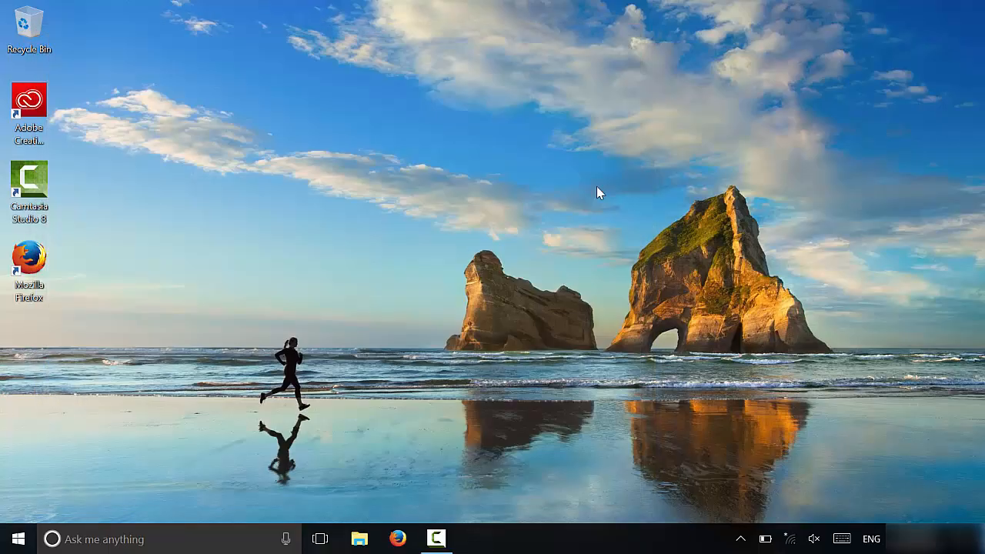
mouse_move(507, 310)
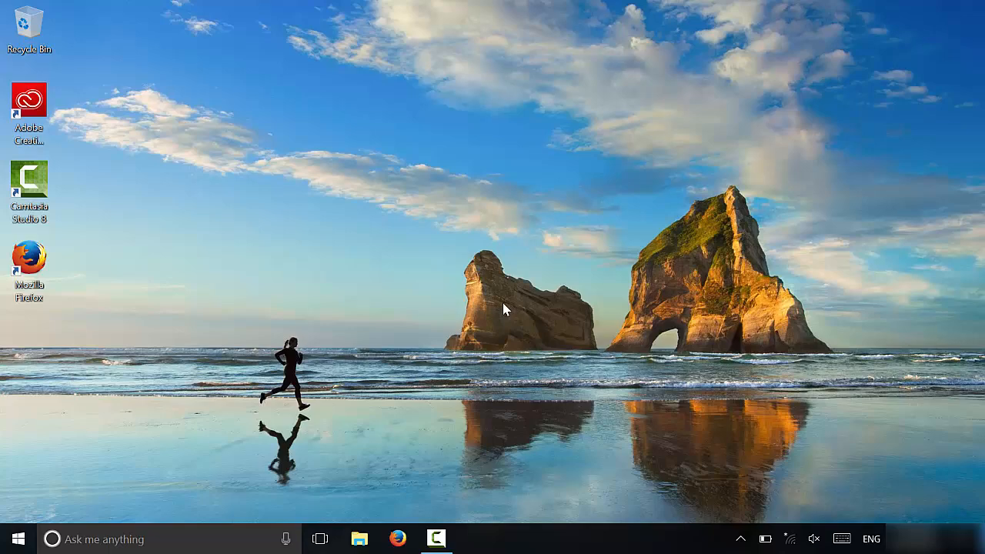
mouse_move(471, 329)
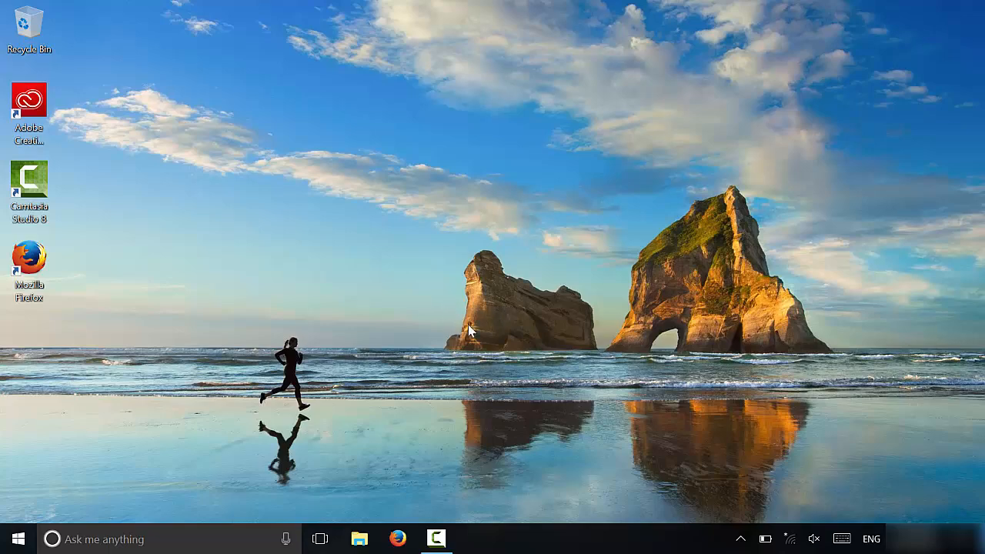
mouse_move(508, 406)
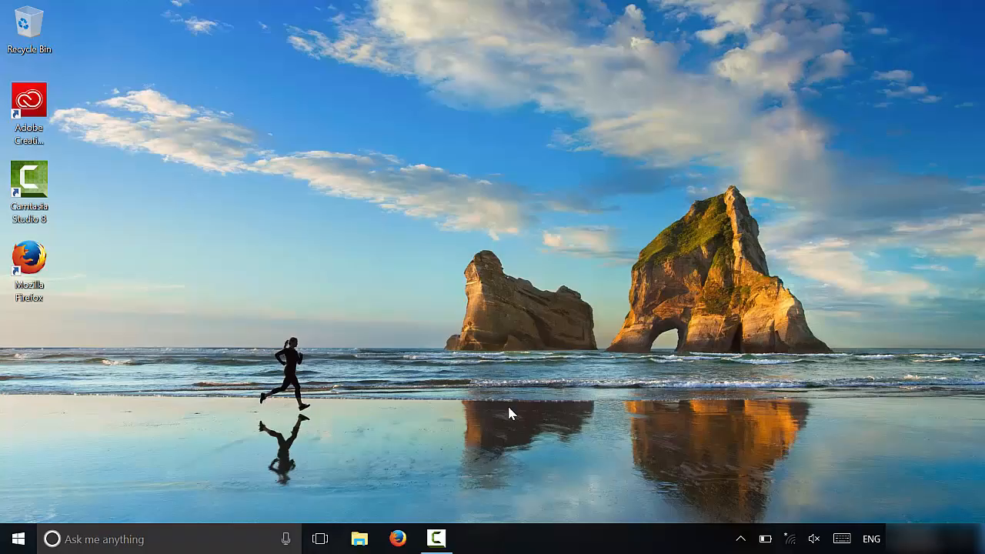
mouse_move(499, 450)
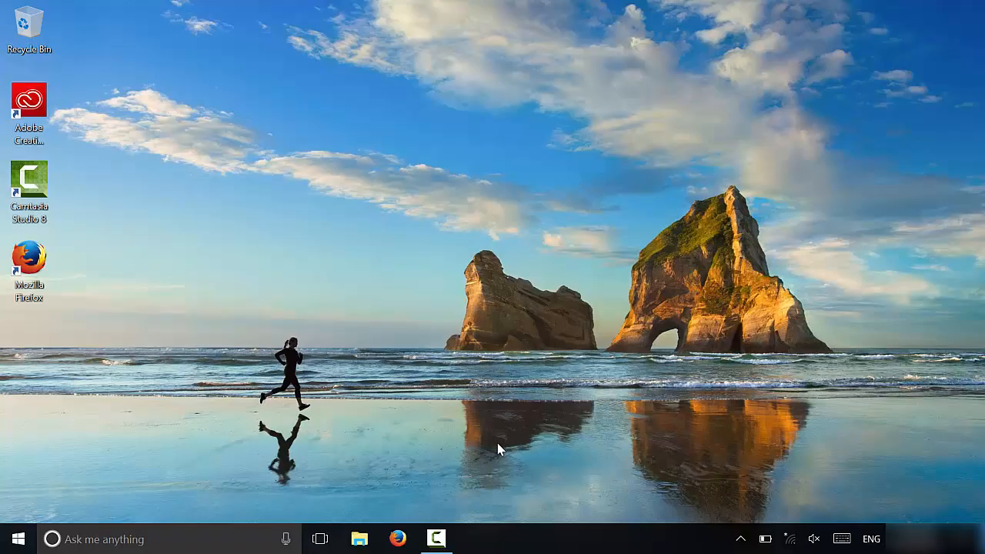
mouse_move(465, 450)
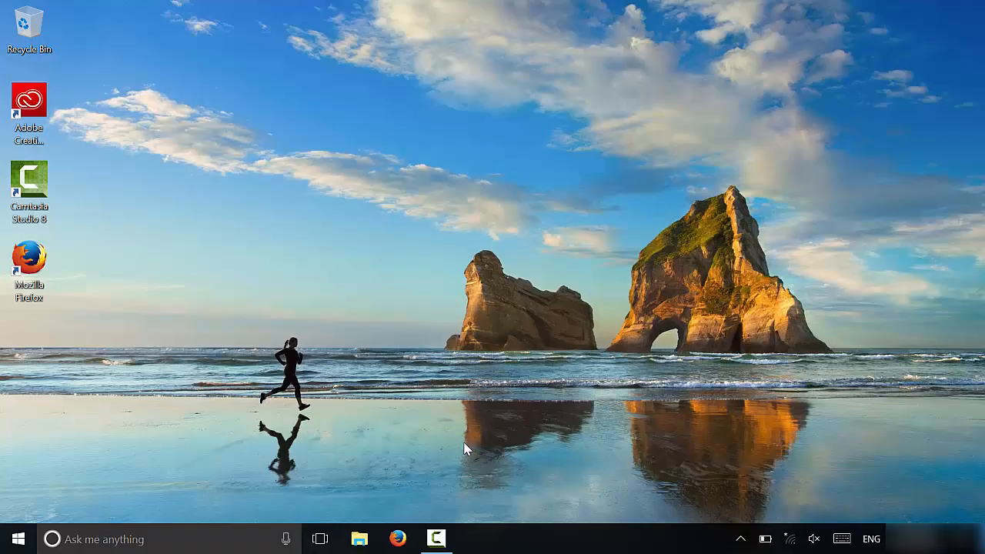